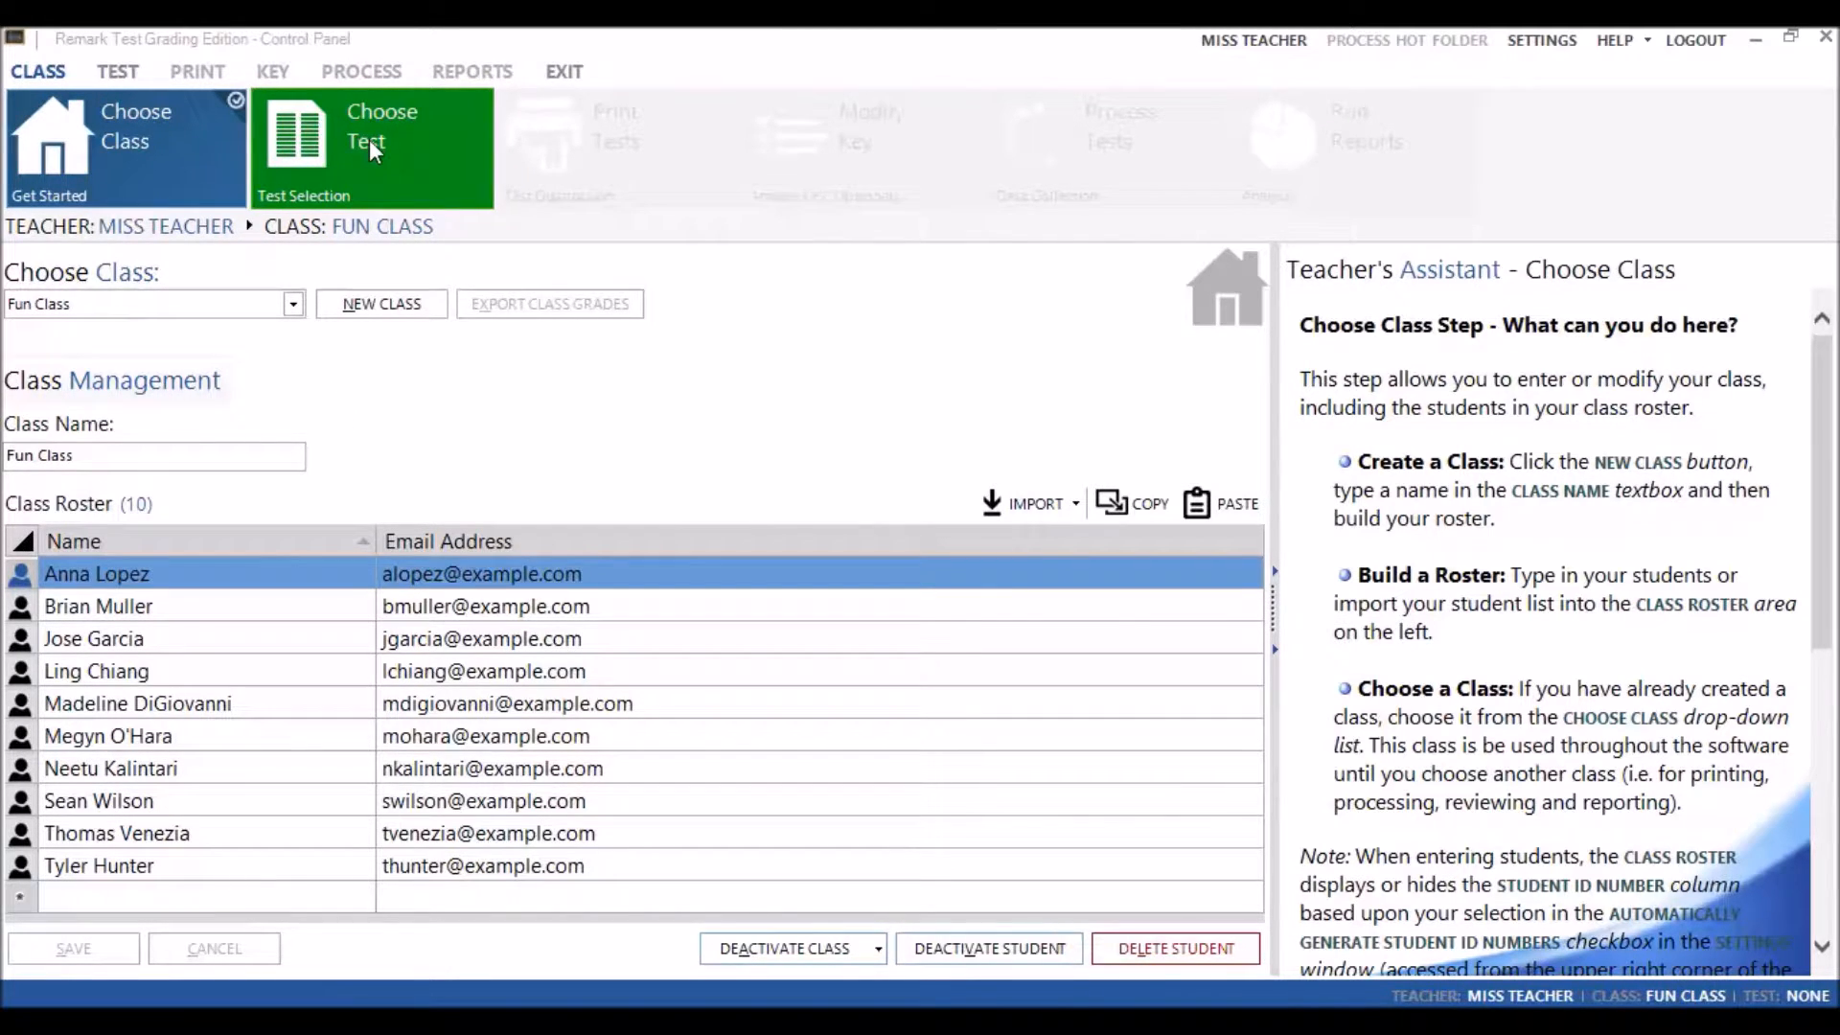
# Move to the test selection step for Fun Class and begin a new test
pyautogui.click(374, 148)
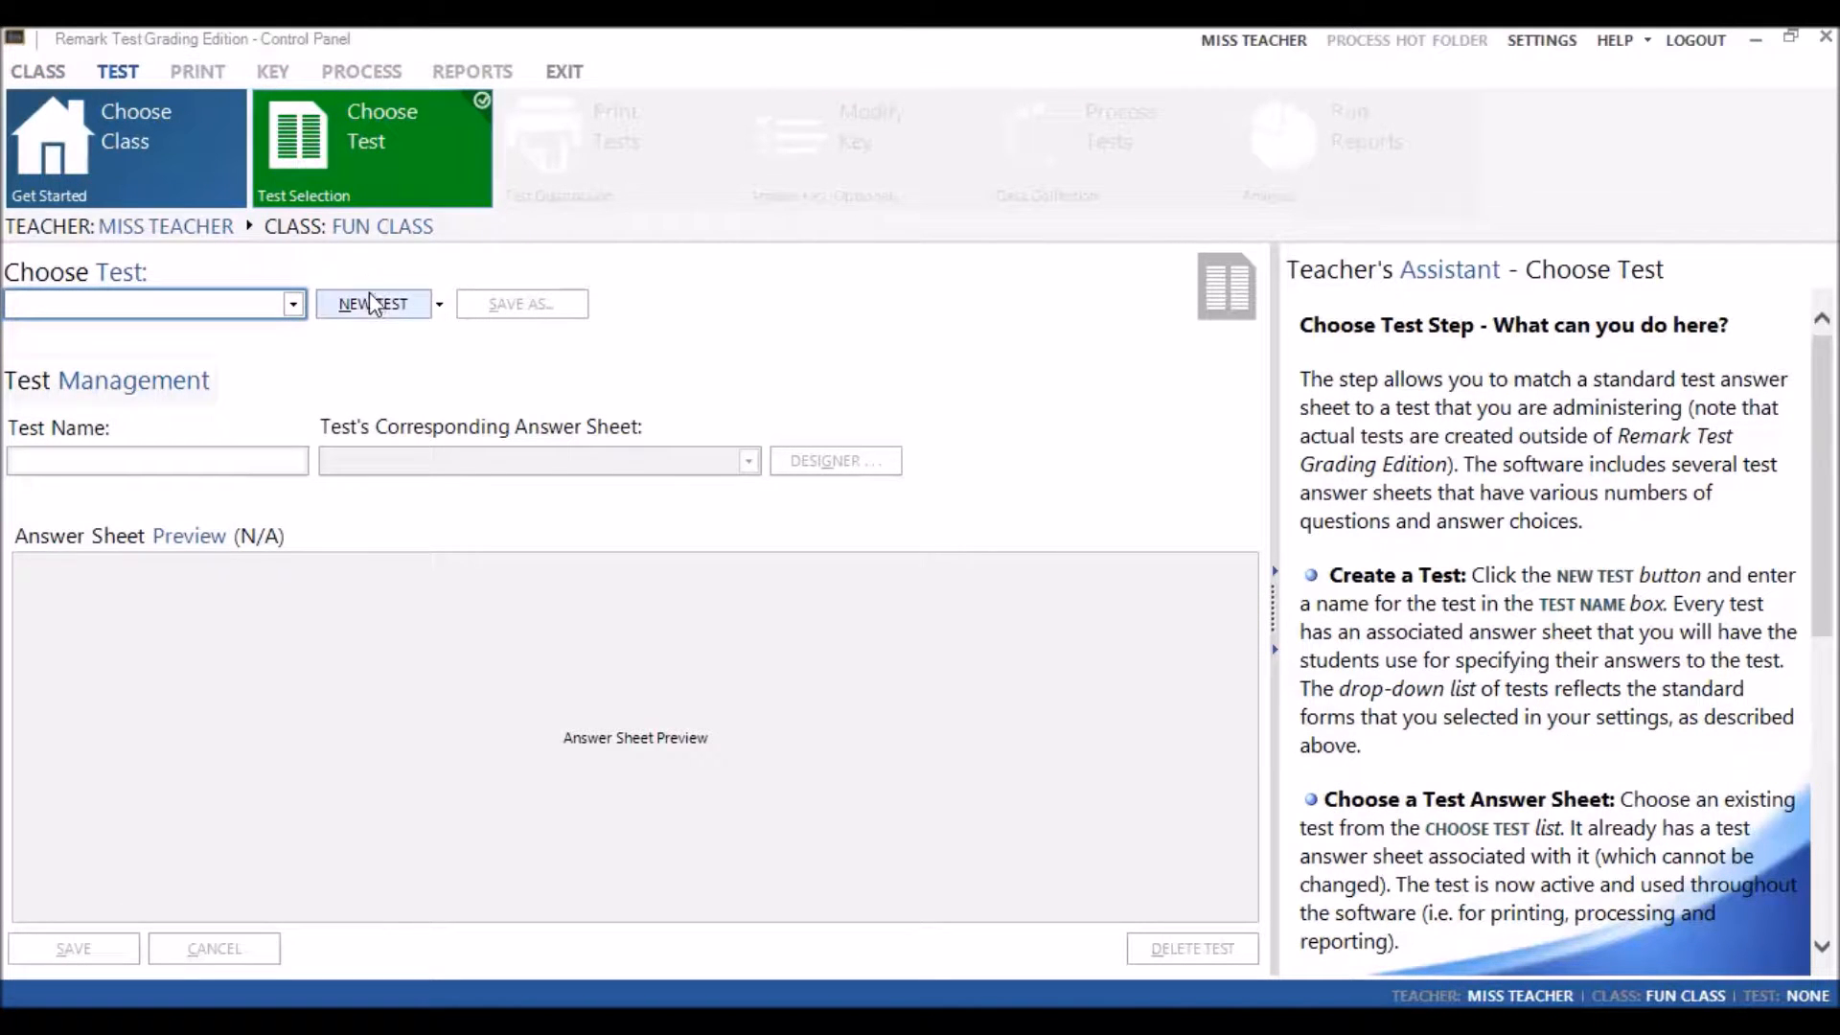
pyautogui.click(374, 303)
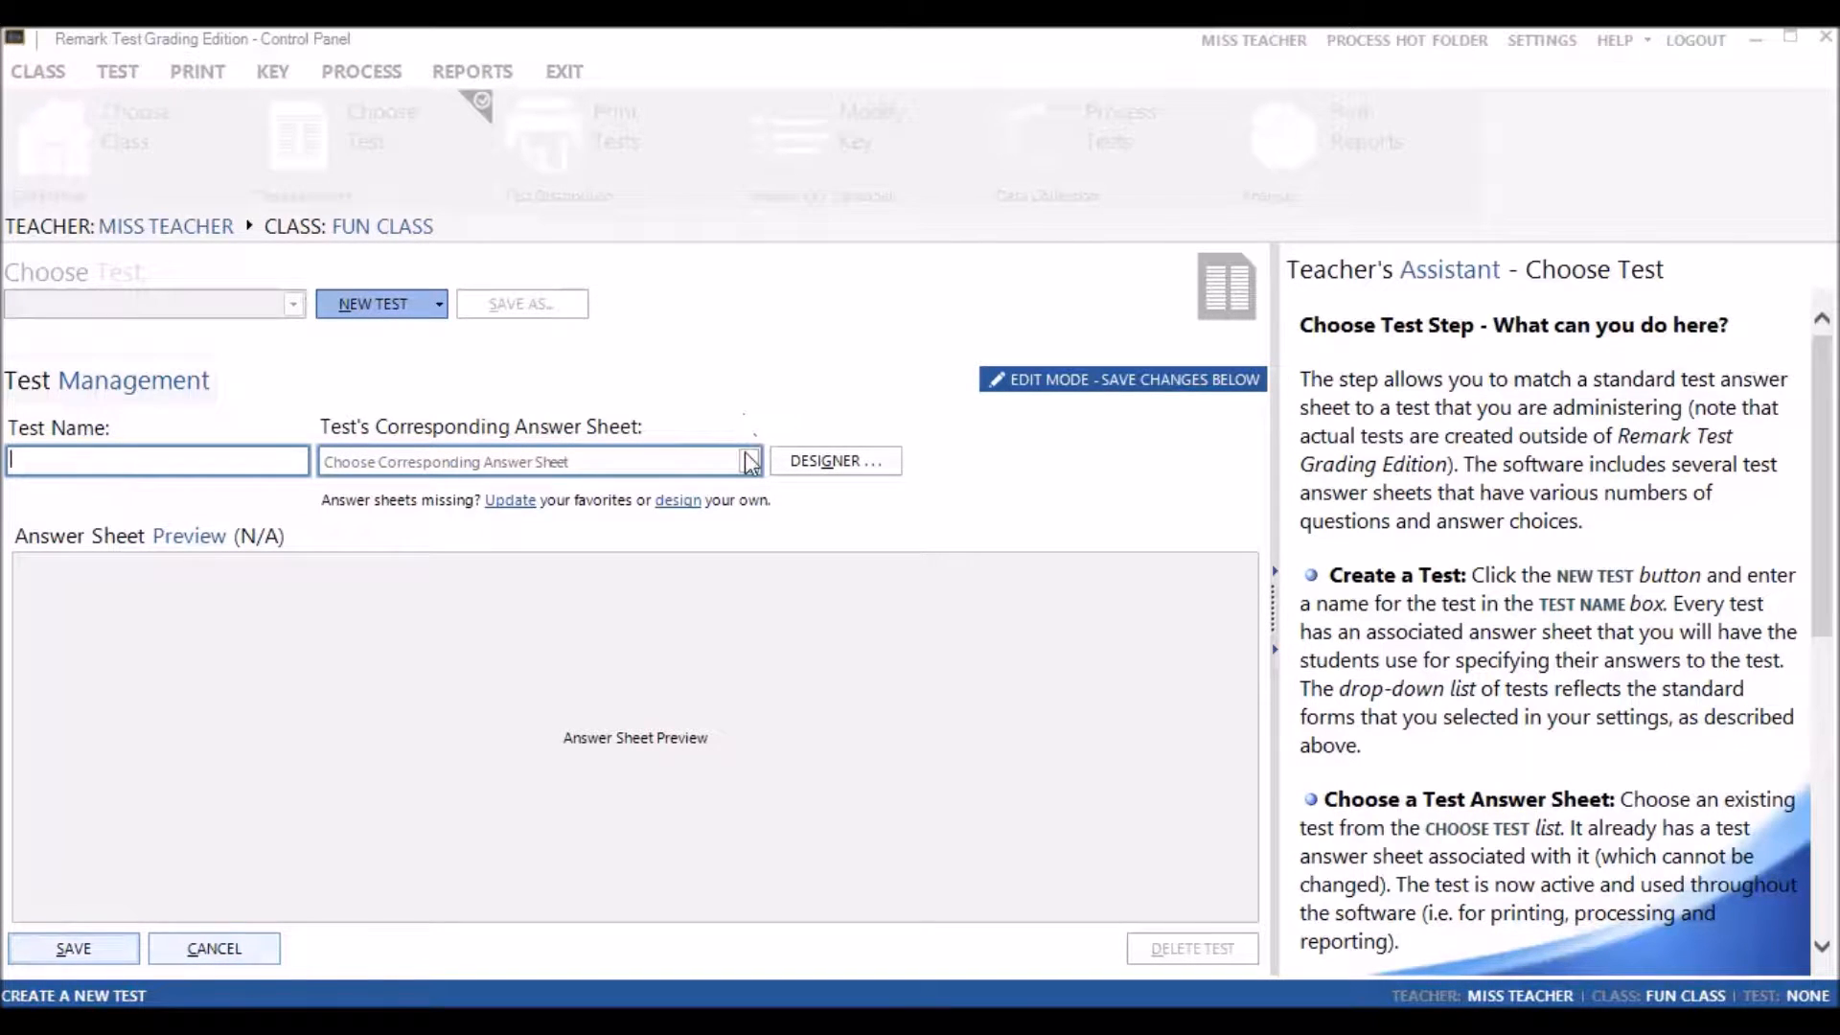
# Review the options in the Test's Corresponding Answer Sheet dropdown
pyautogui.click(749, 460)
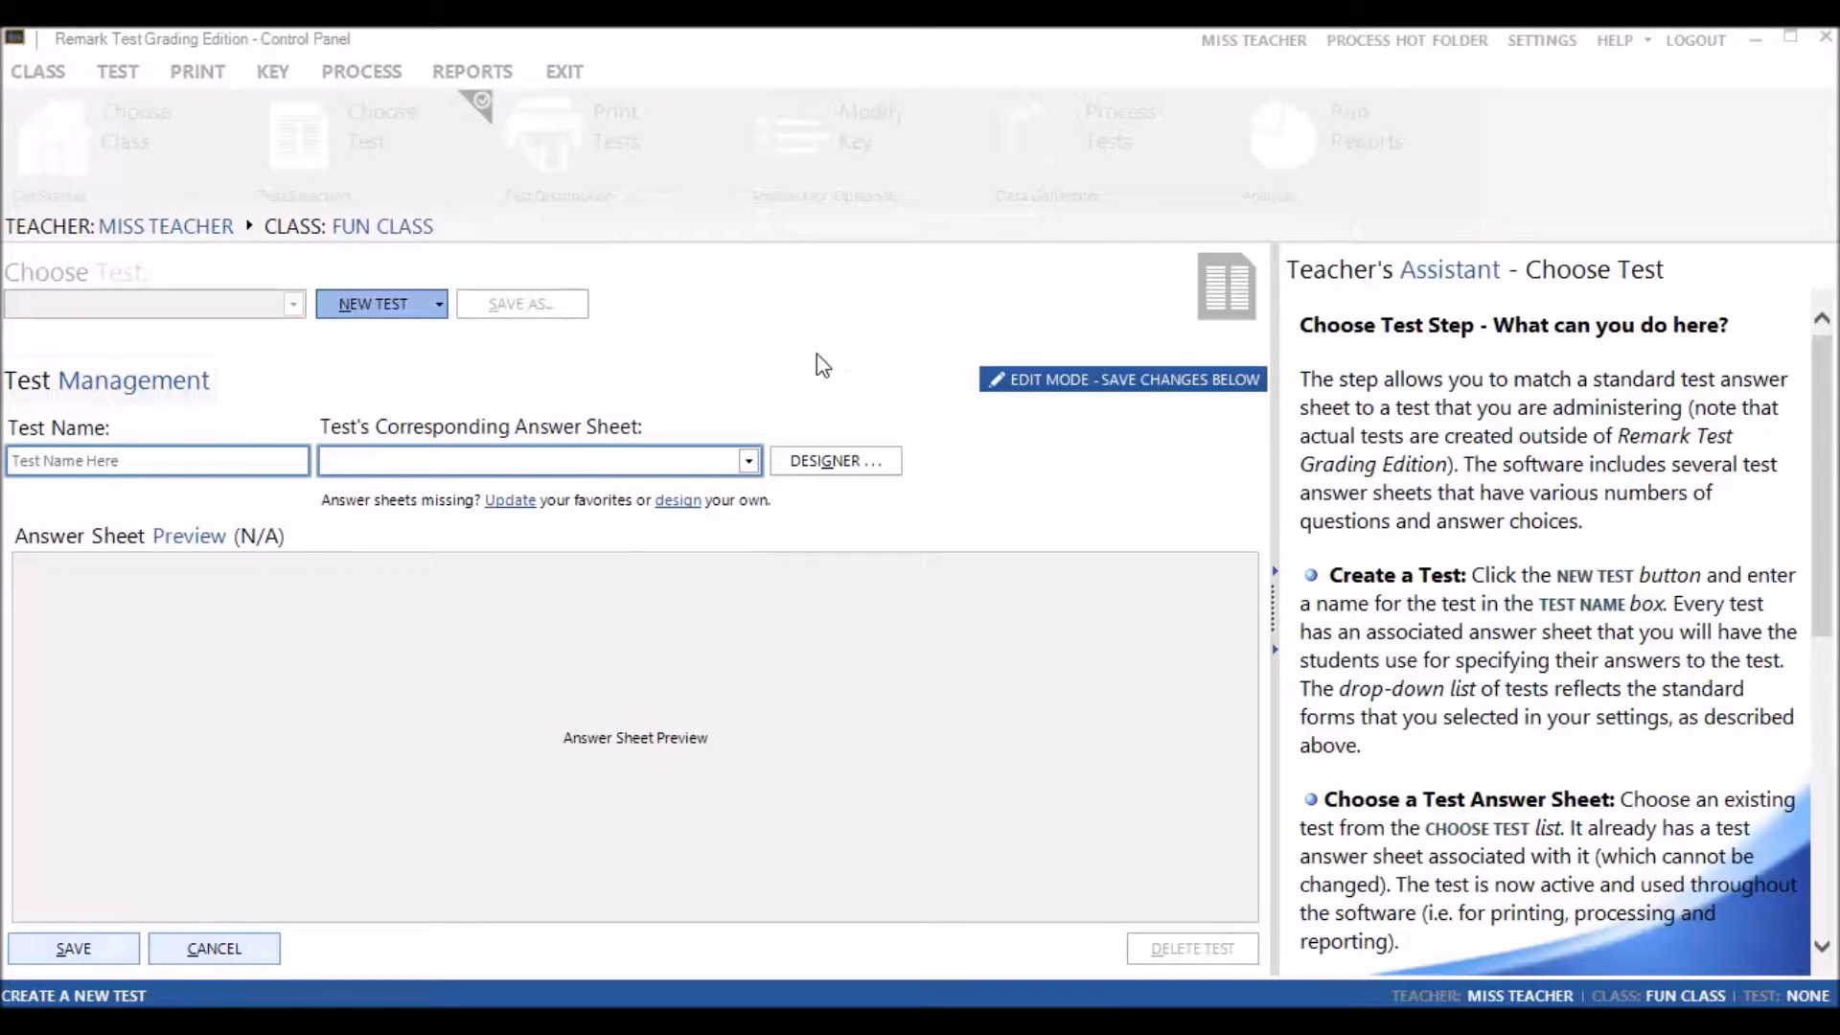
pyautogui.moveTo(834, 460)
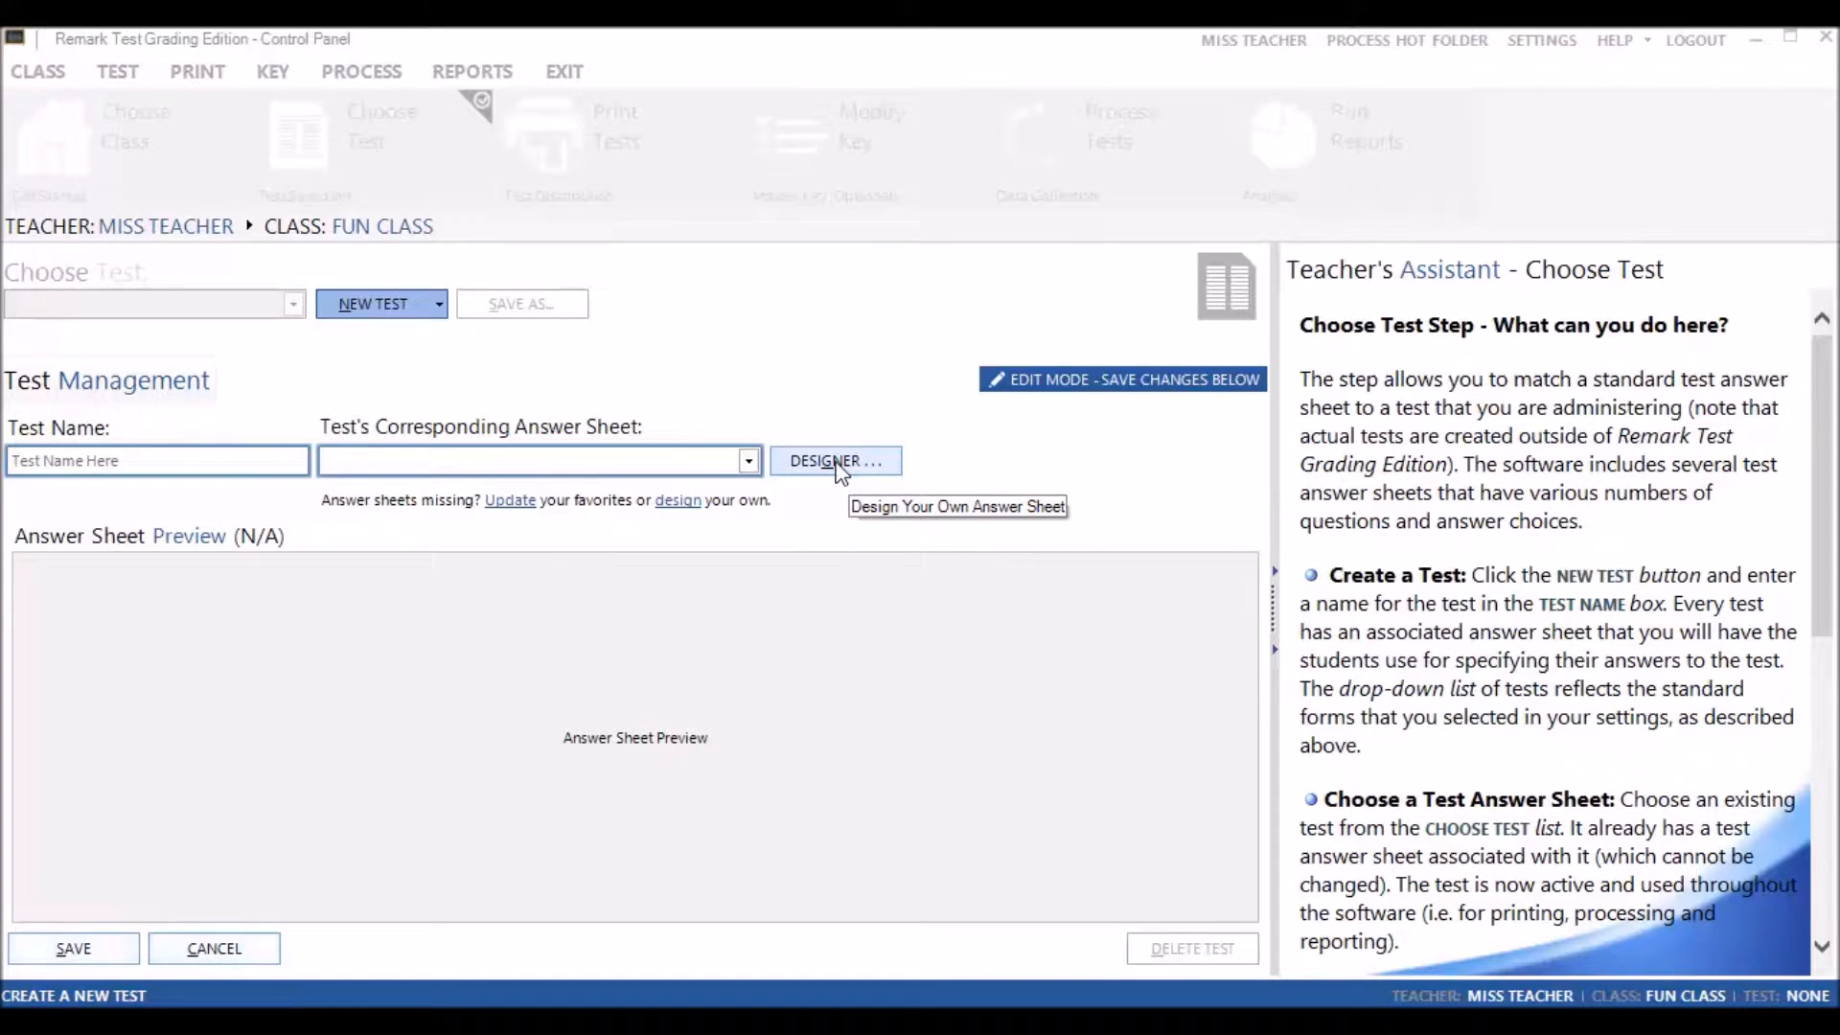
# Launch the Answer Sheet Designer from the DESIGNER... button beside the dropdown
pyautogui.click(836, 460)
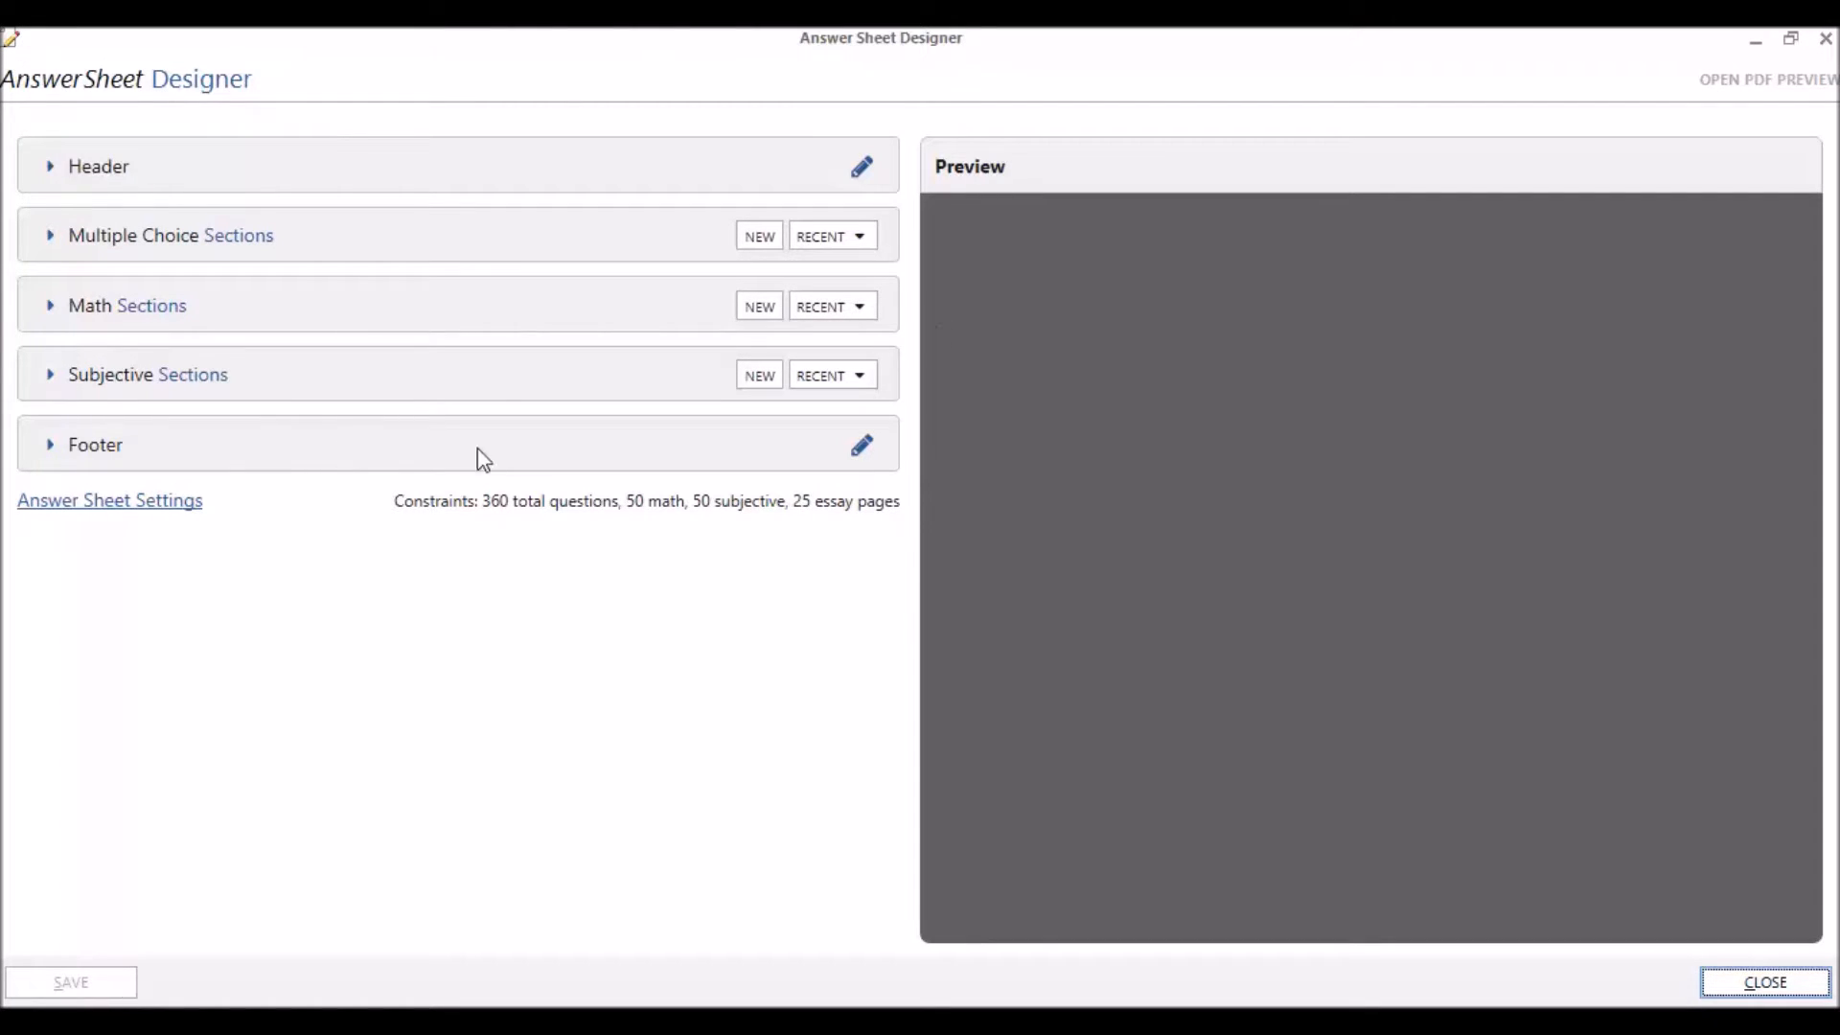
pyautogui.moveTo(1044, 176)
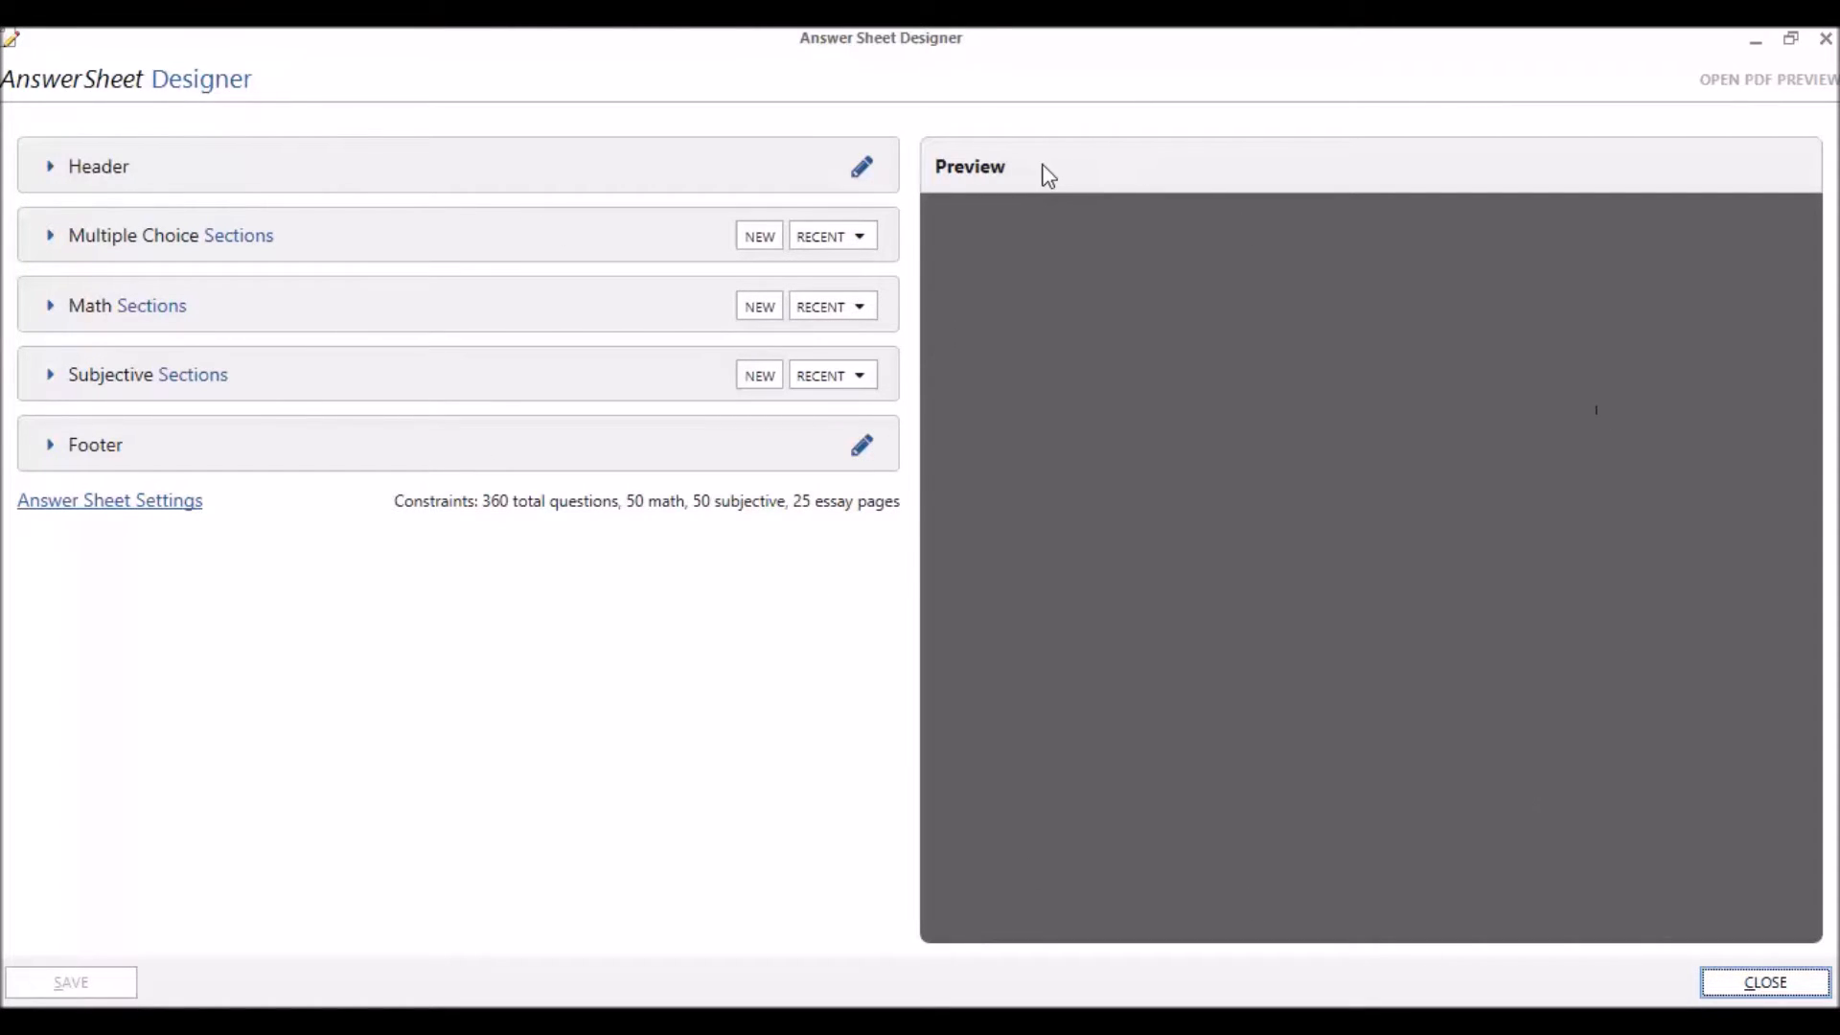